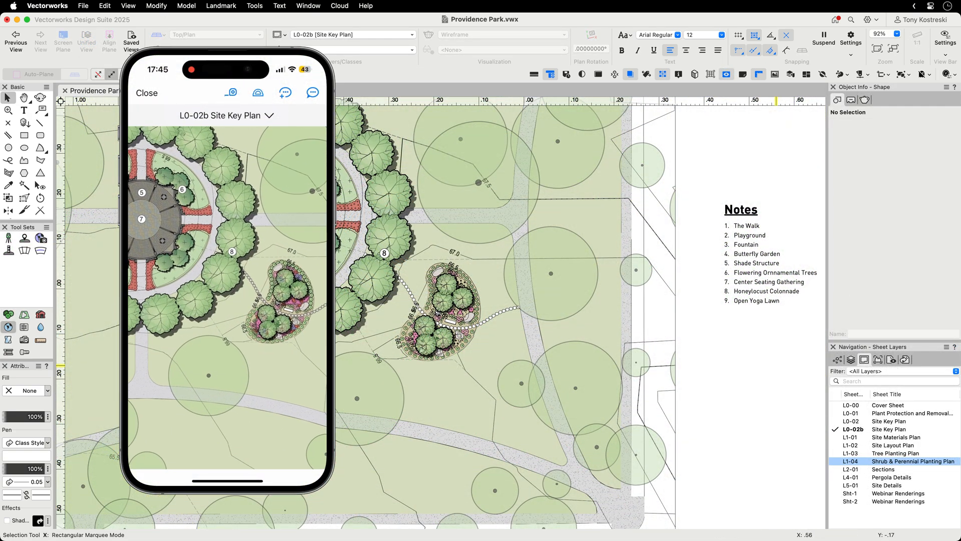
Close the Site Key Plan document to return to Home's Reality Capture tools.
click(312, 93)
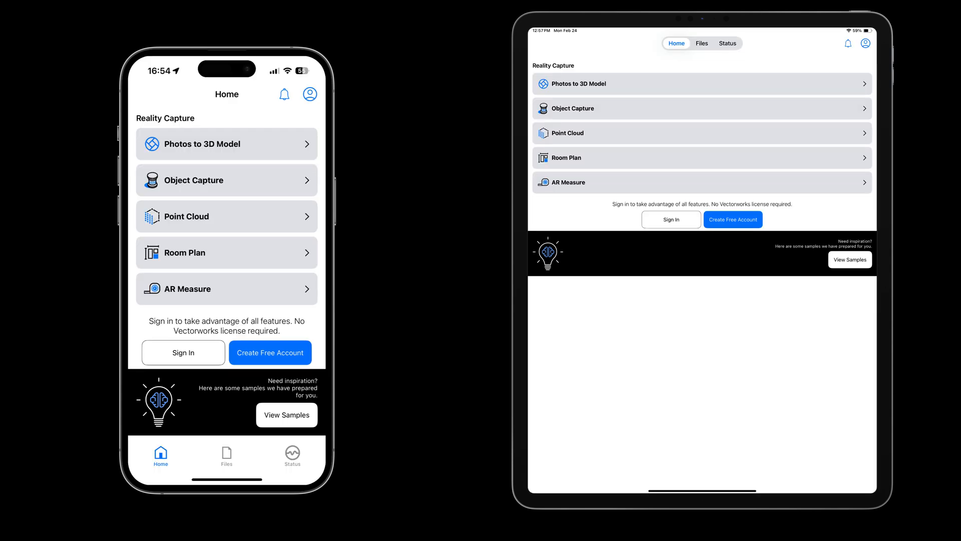
Sign in from the Demo Mode sheet and view the Files area's File Views.
click(269, 353)
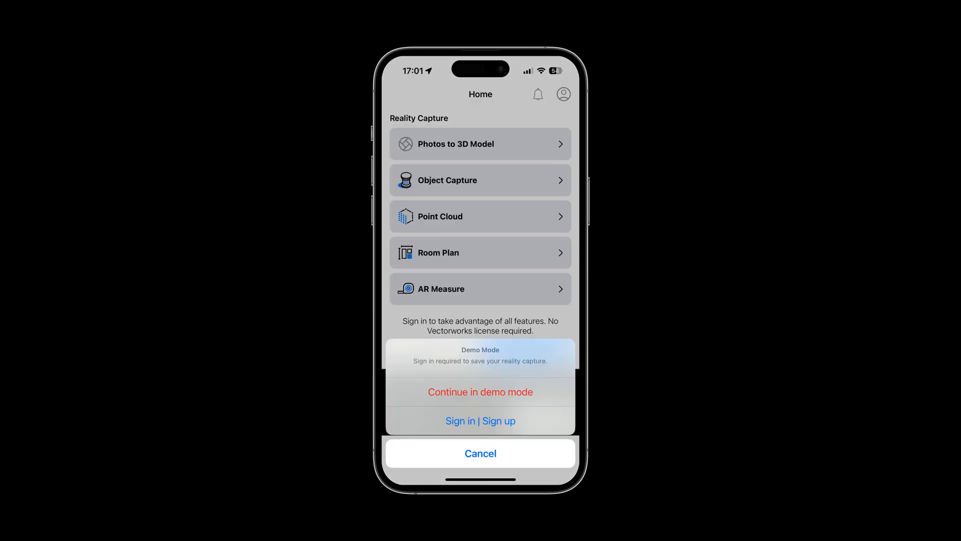
click(480, 421)
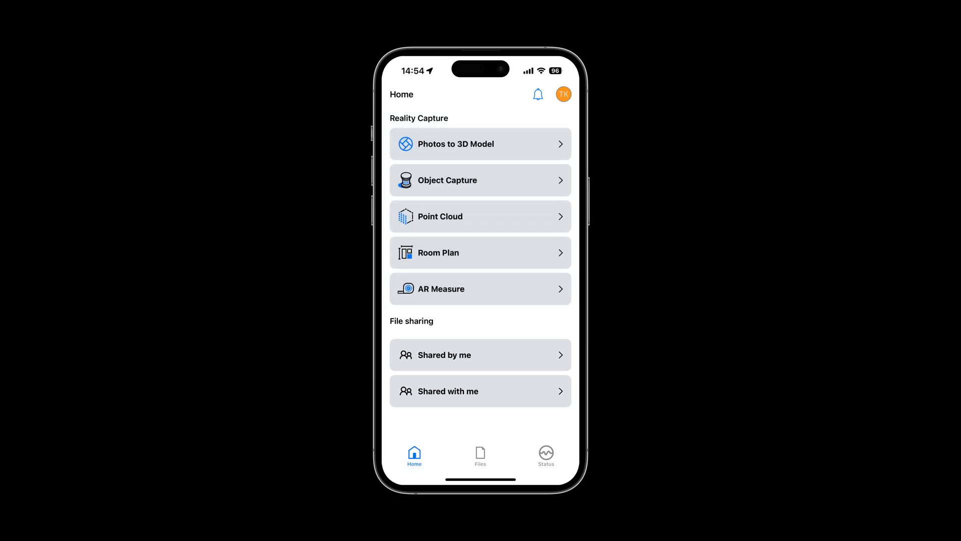
click(480, 455)
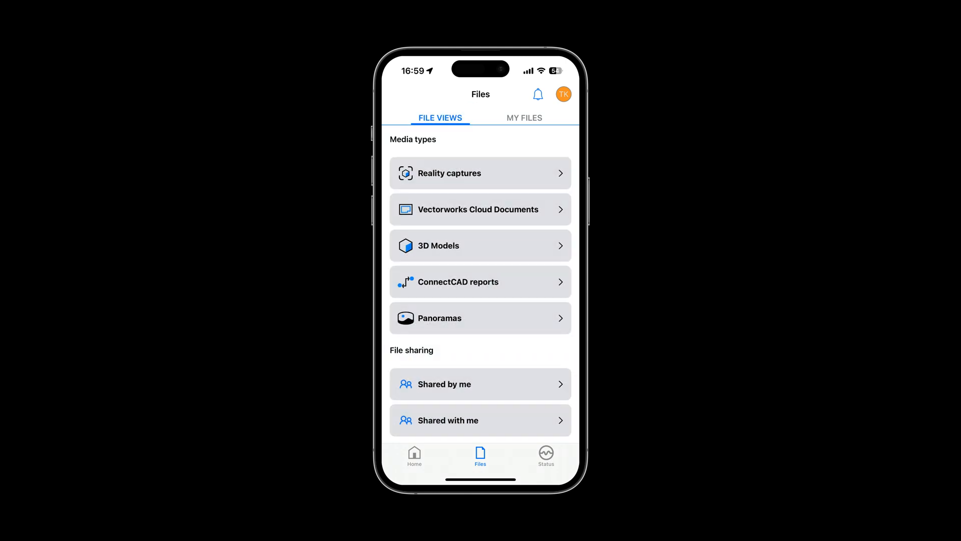
Browse My Files, check previous processing jobs under Status, and return Home.
click(524, 117)
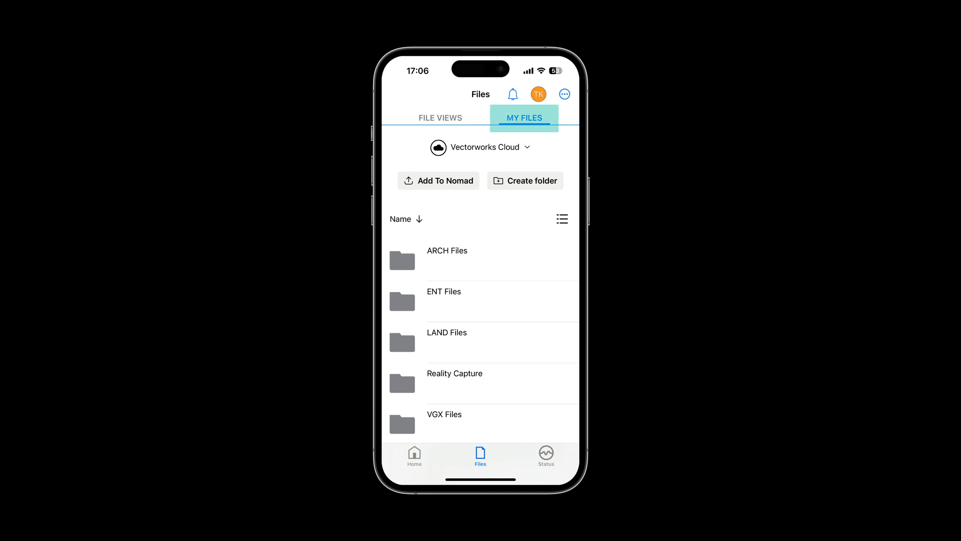
click(545, 453)
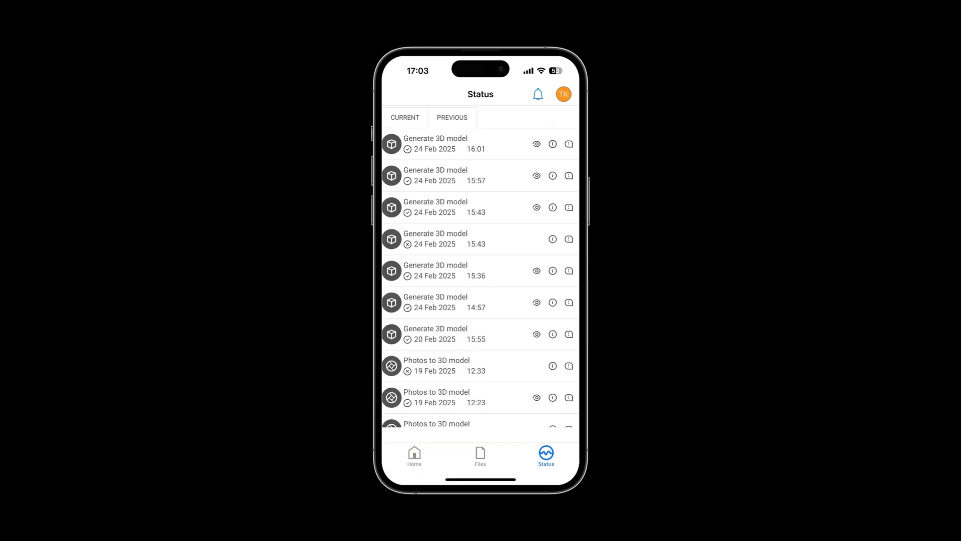
click(546, 457)
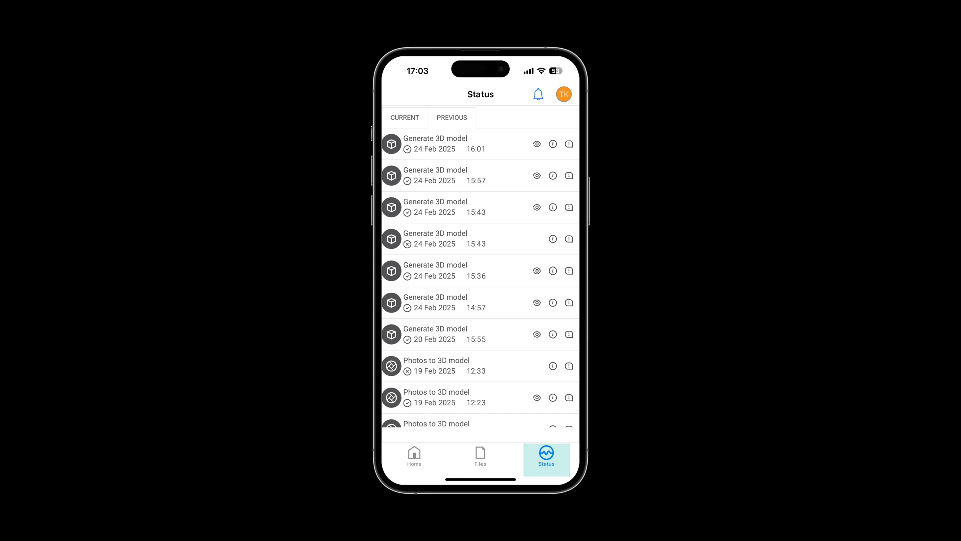
click(538, 94)
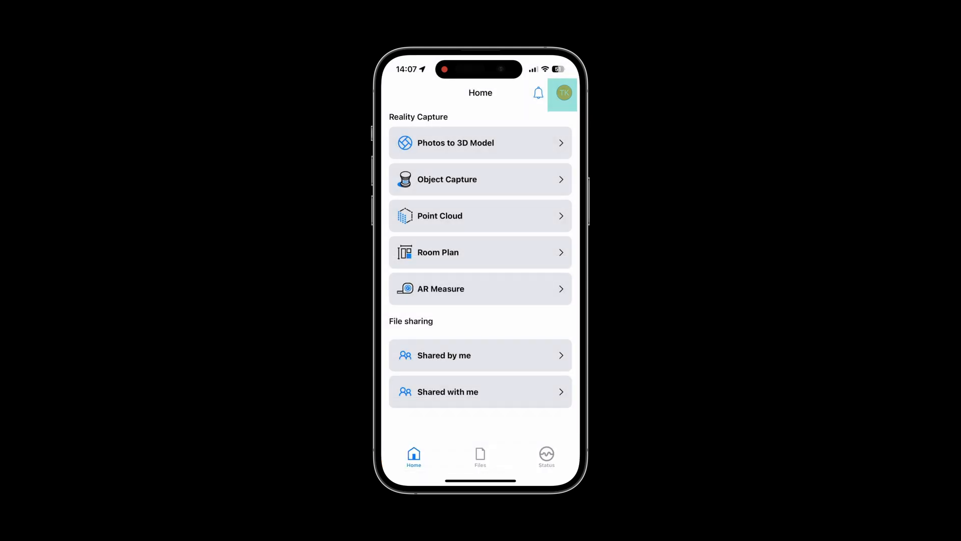
click(562, 92)
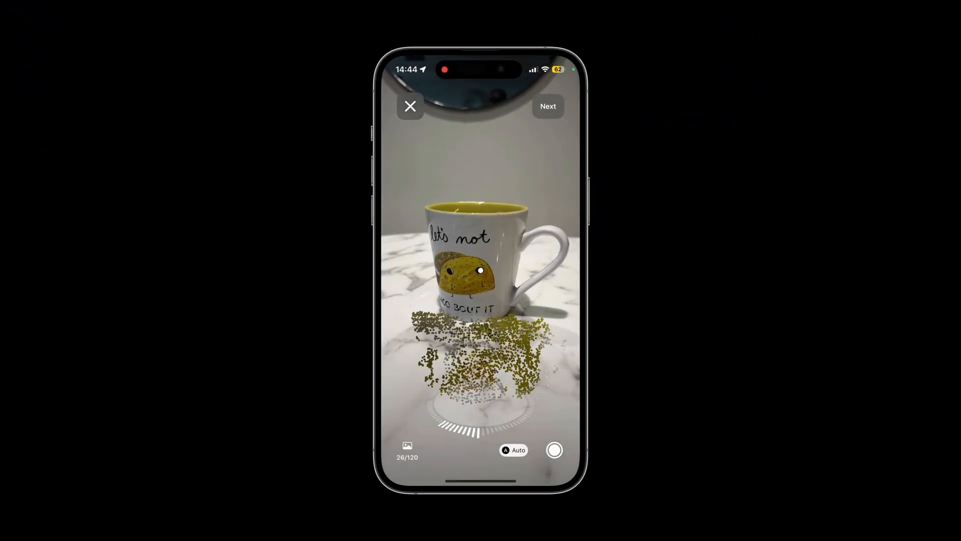
Capture the object with Photos to 3D Model, then capture it again flipped.
click(546, 107)
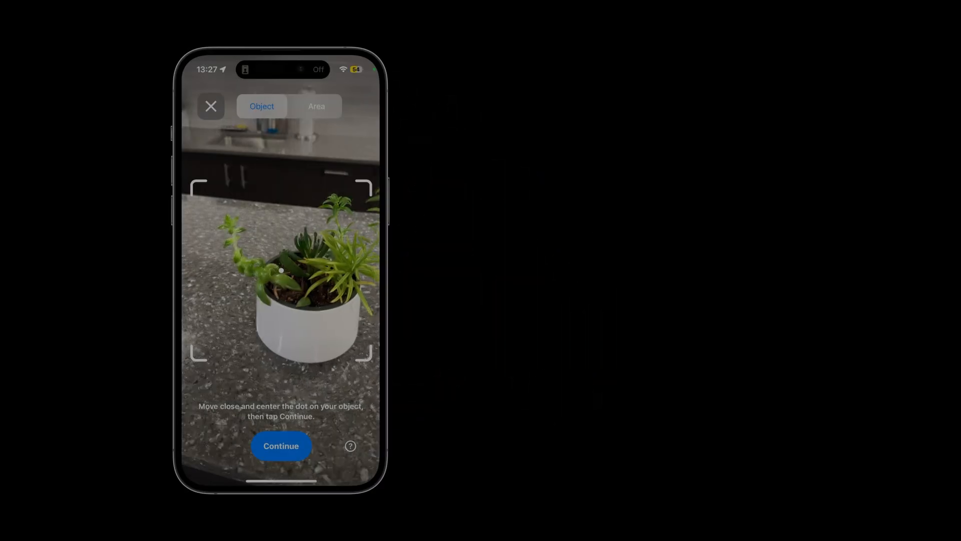
click(281, 446)
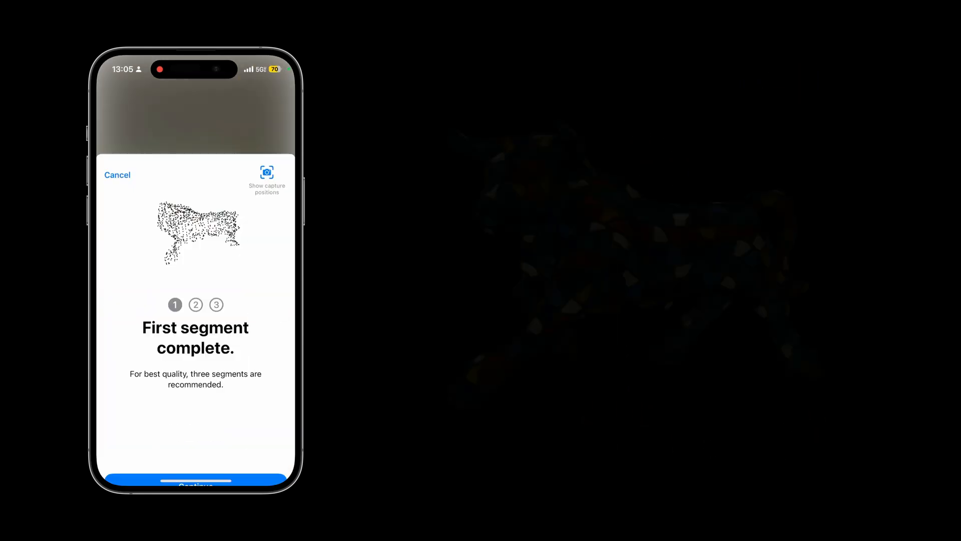
click(195, 483)
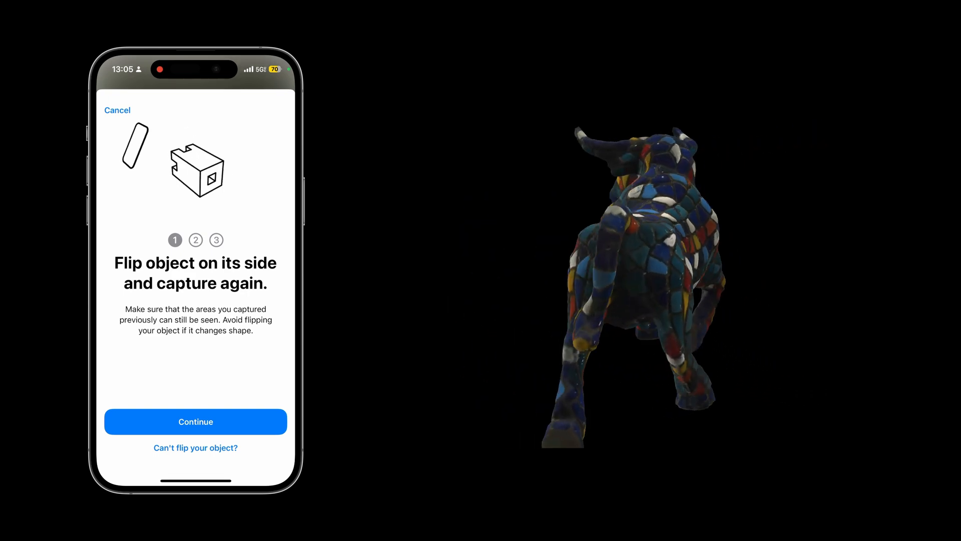
click(195, 421)
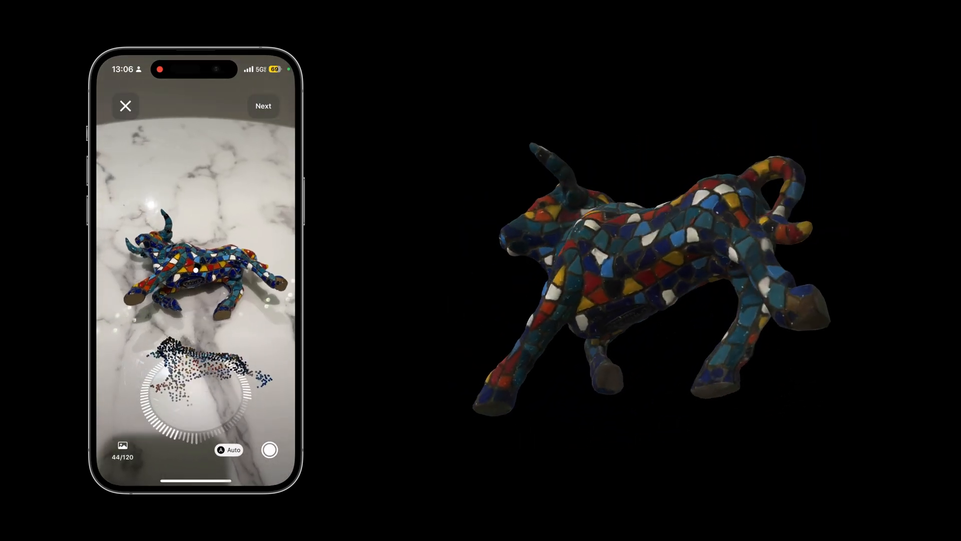
click(263, 106)
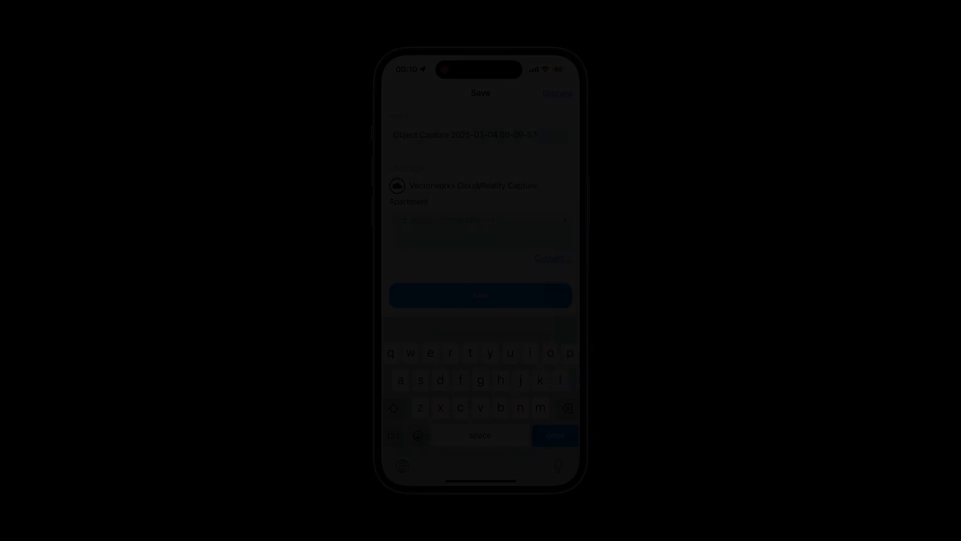
Save the capture as 'White Dining Chair' in Reality Capture, then scan a room with Room Plan.
text(White Dining Chair)
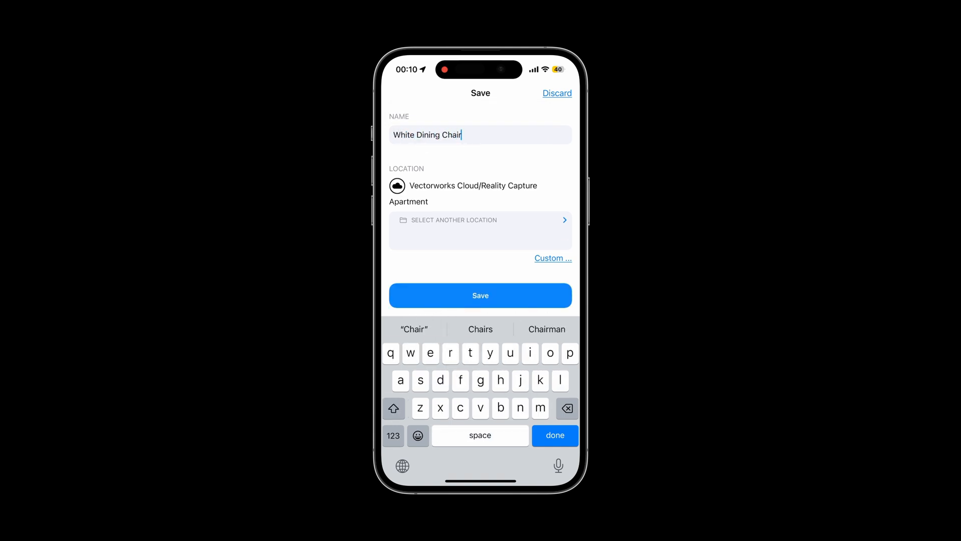
click(480, 230)
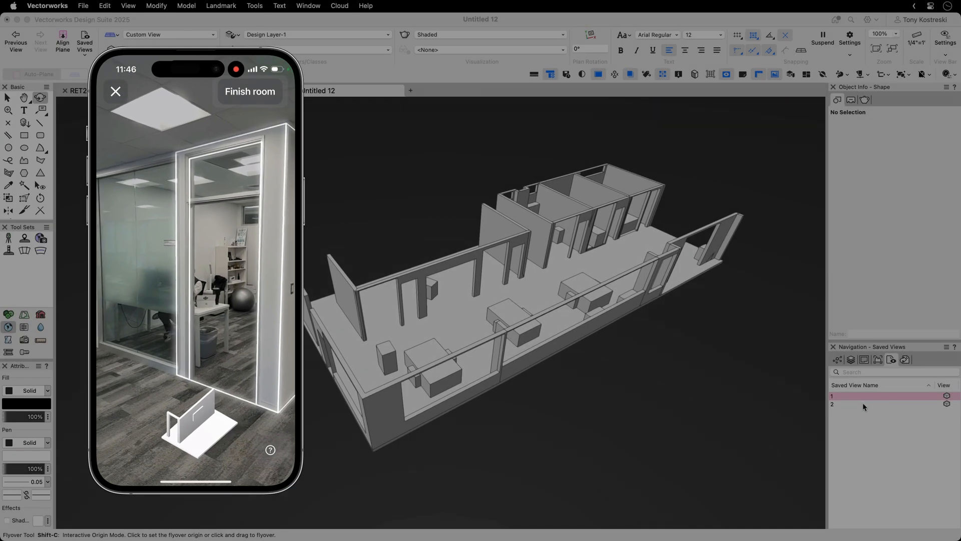
click(857, 404)
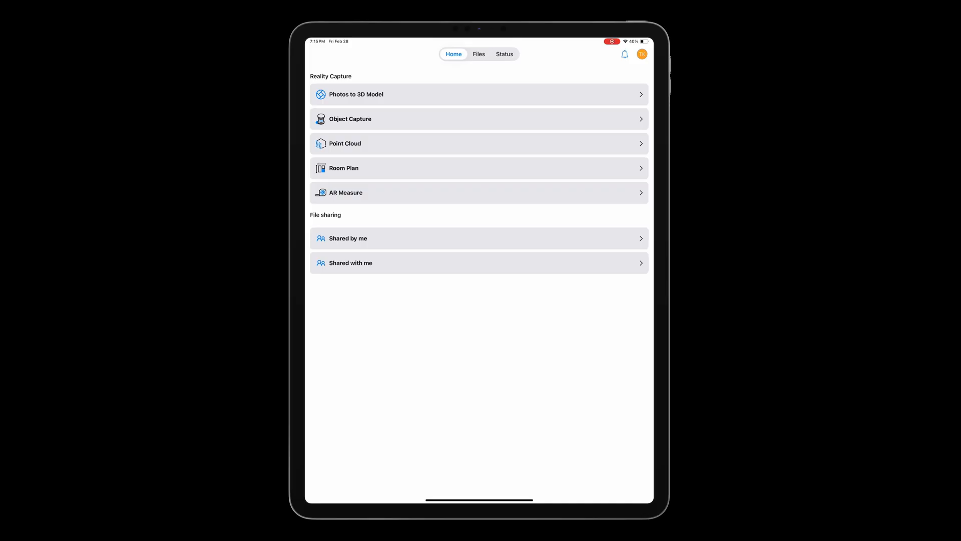
Open the retail store sample model and turn off colours and realistic materials.
click(478, 54)
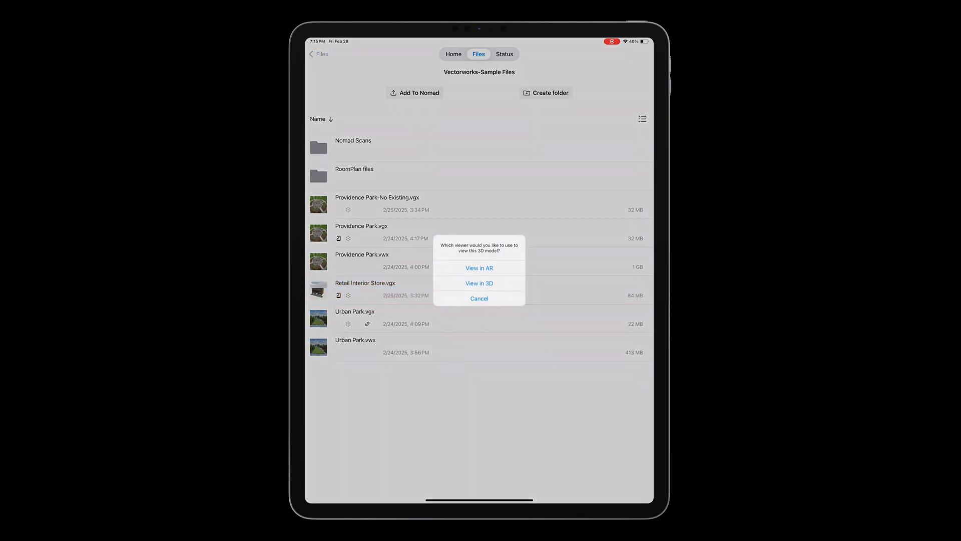
click(479, 268)
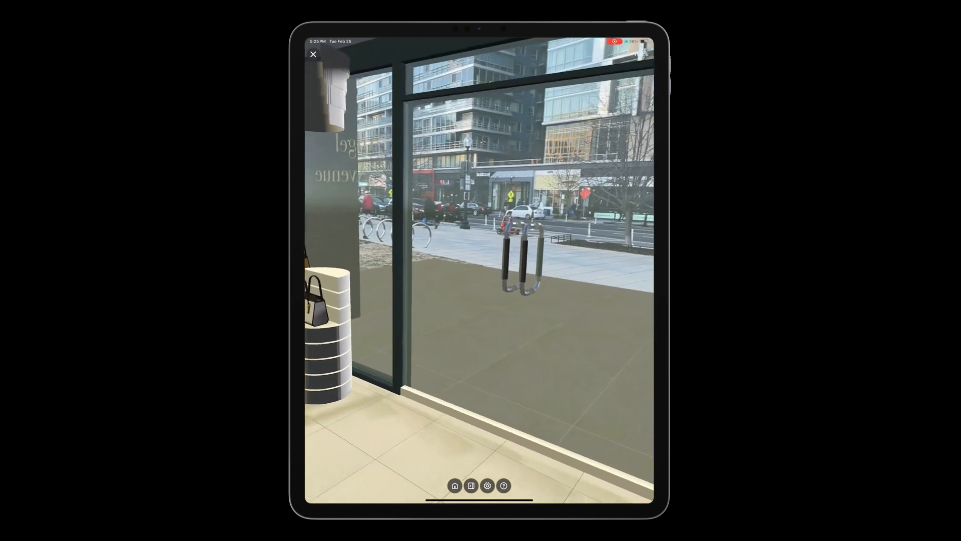
click(487, 486)
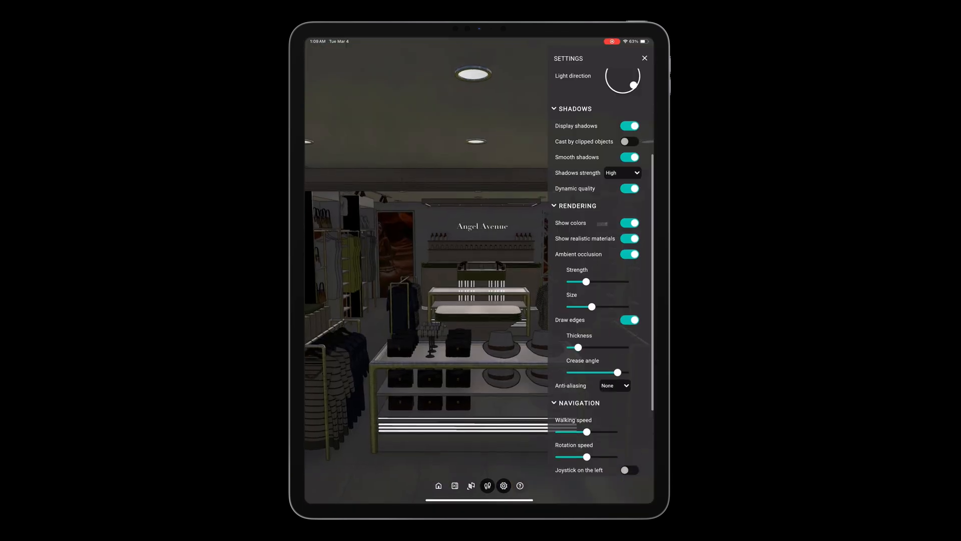
click(629, 223)
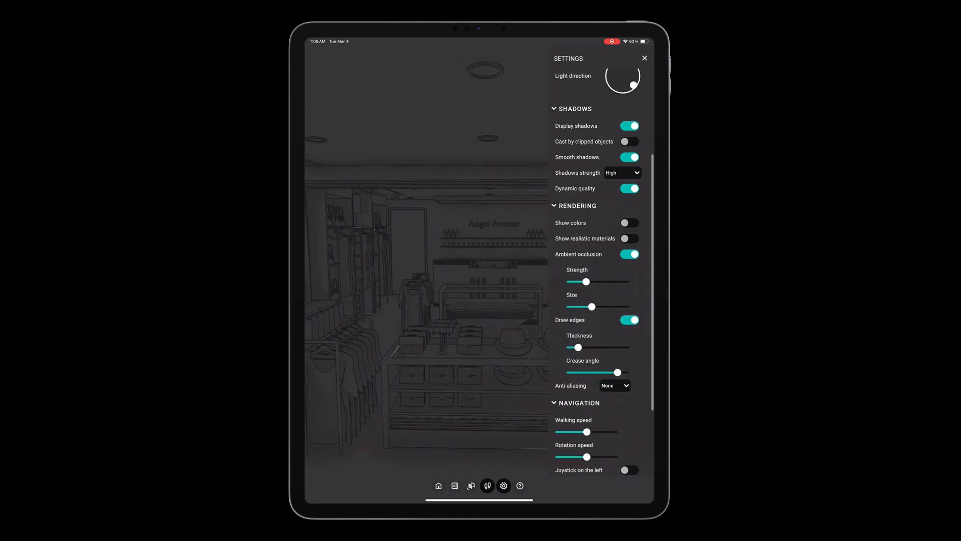
Step through saved views Lights and Clip Cube Section to the Orthogonal section.
click(455, 485)
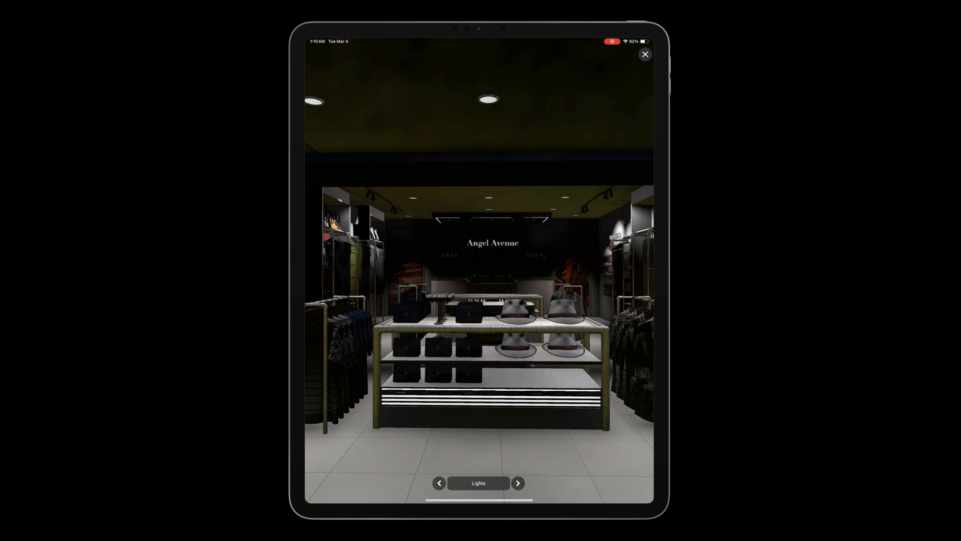
click(518, 482)
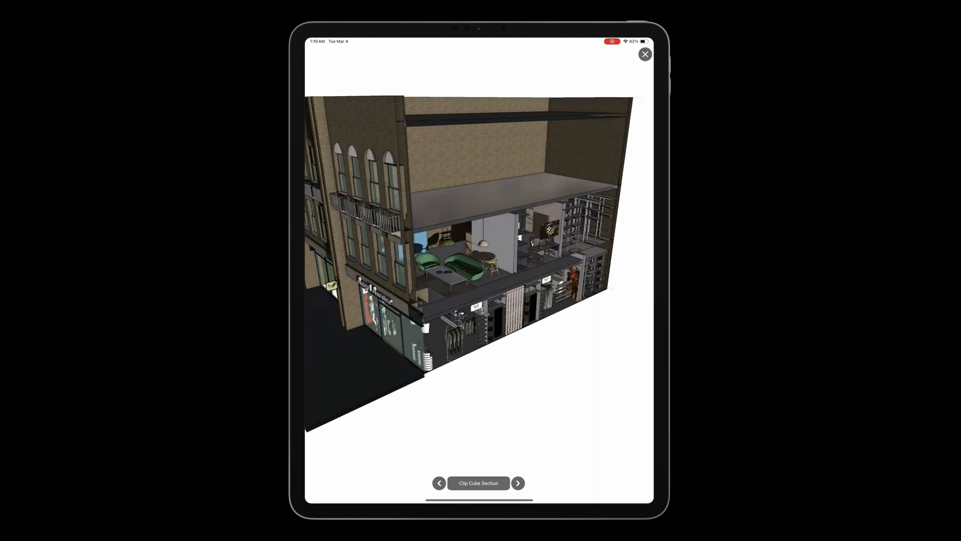
click(518, 483)
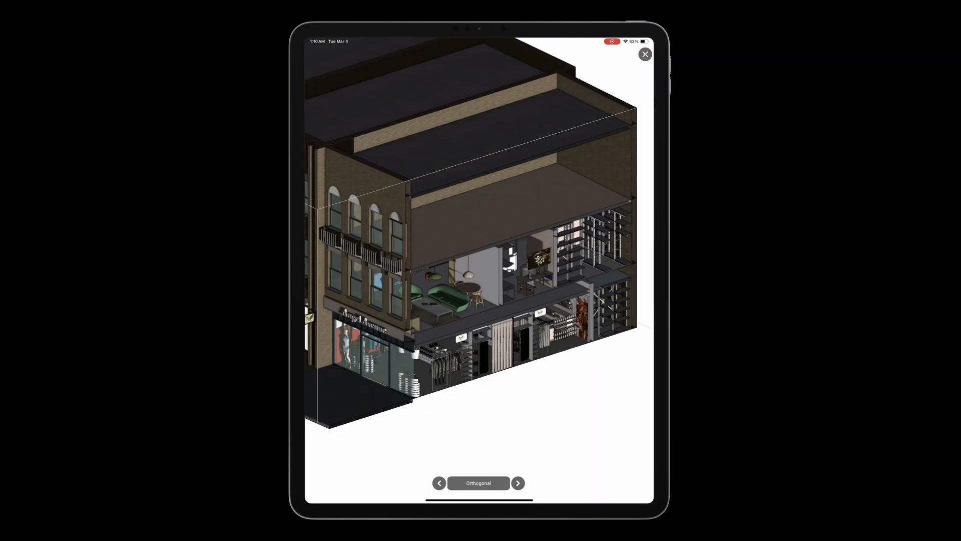
click(517, 482)
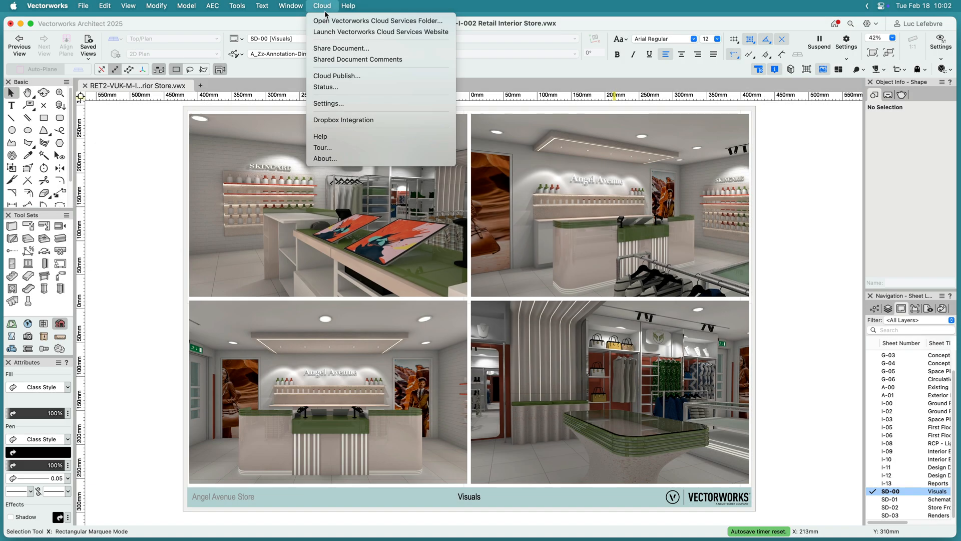
Open the I-06 First Floor General Arrangements sheet and measure a wall.
click(342, 49)
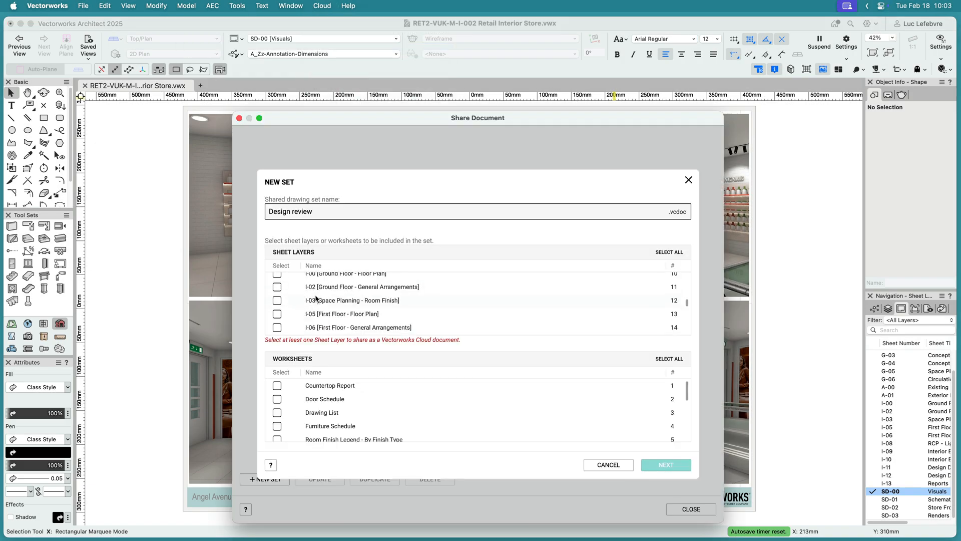
click(665, 465)
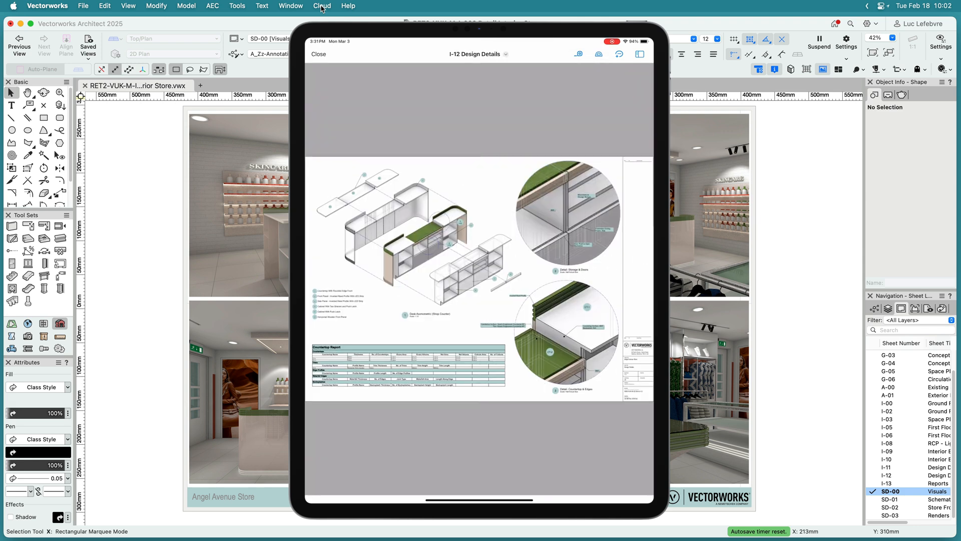
click(505, 54)
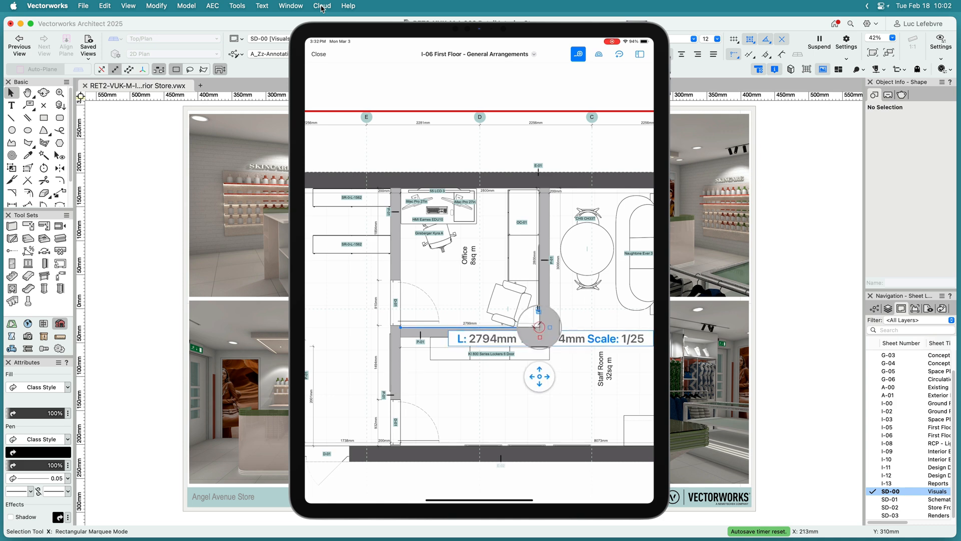
Reply 'On it!' to the comment asking to enlarge the office to 10 sq m.
click(639, 54)
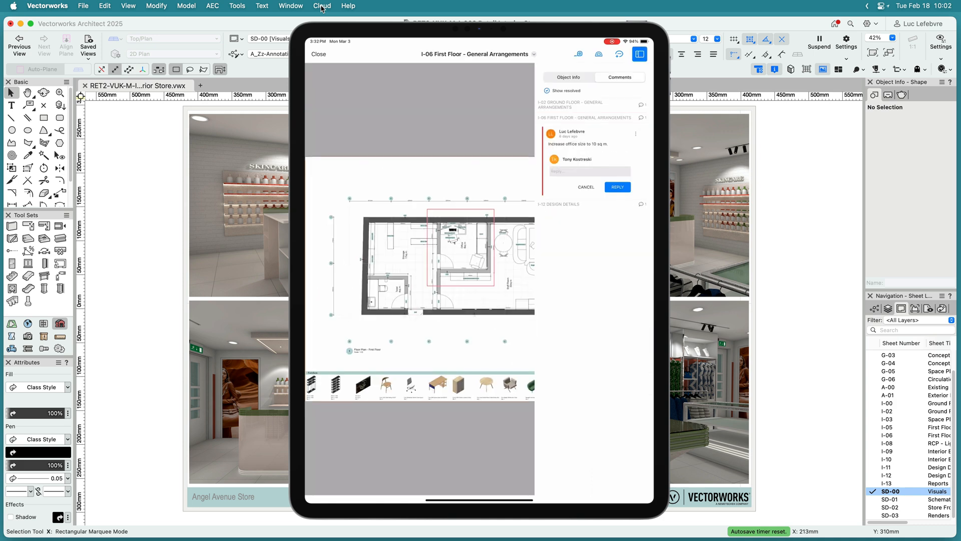
text(On)
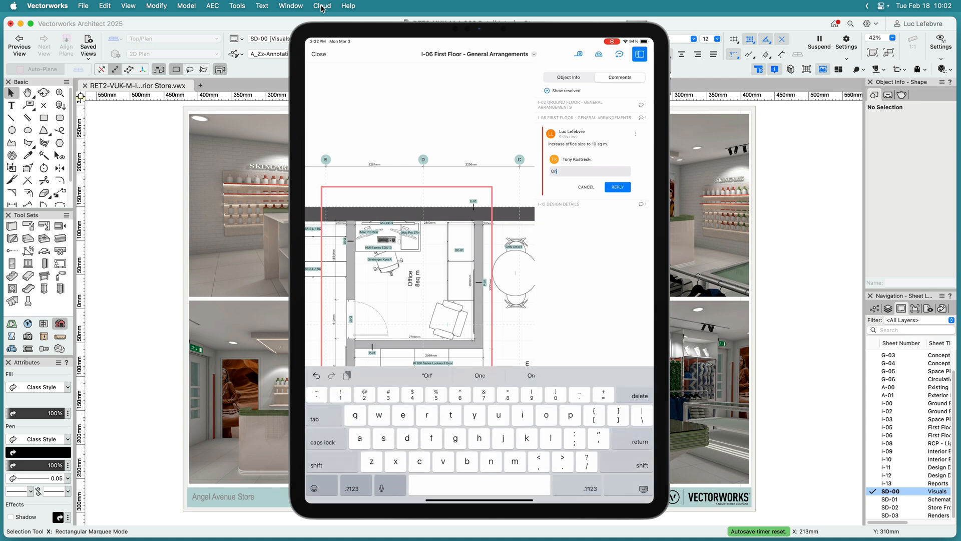
click(322, 6)
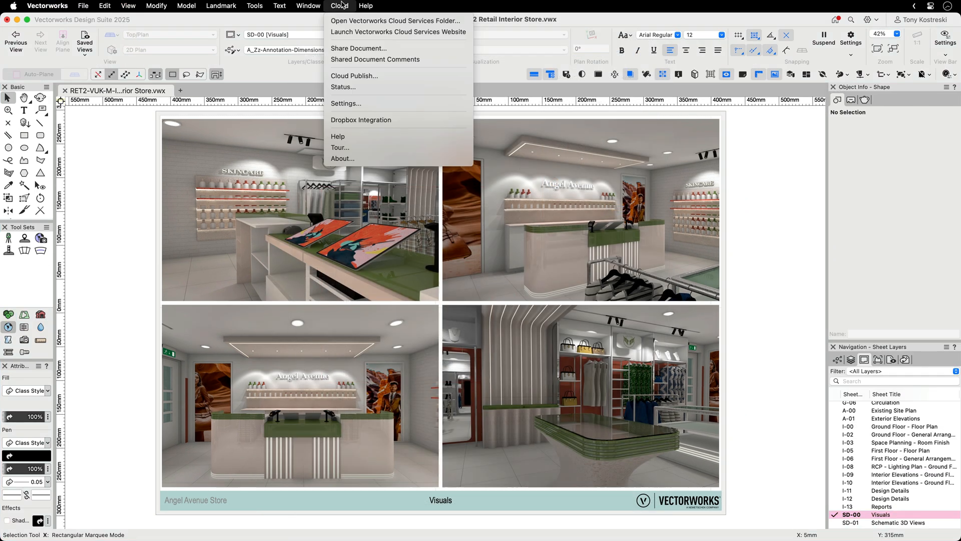
Show Shared Document Comments for the Design review set and expand the I-06 First Floor thread.
click(374, 60)
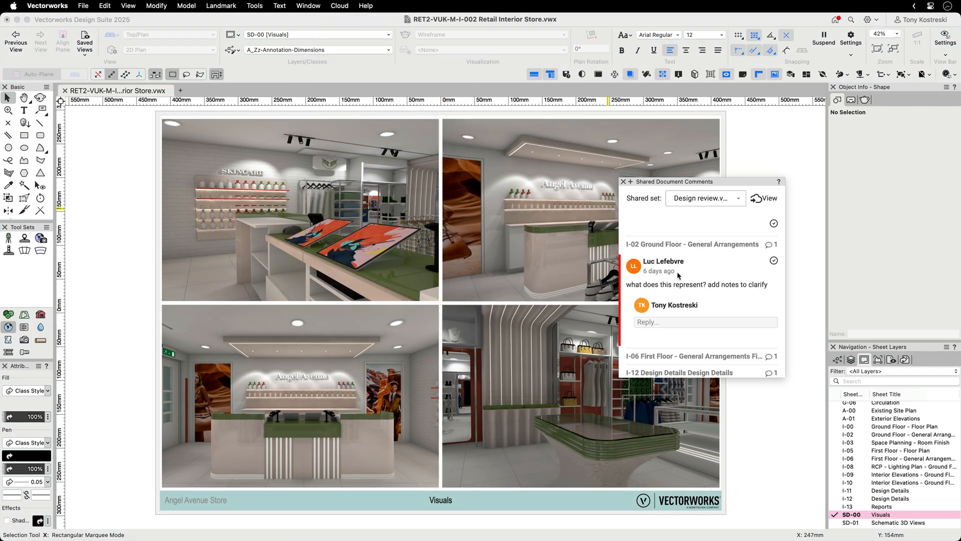
click(691, 244)
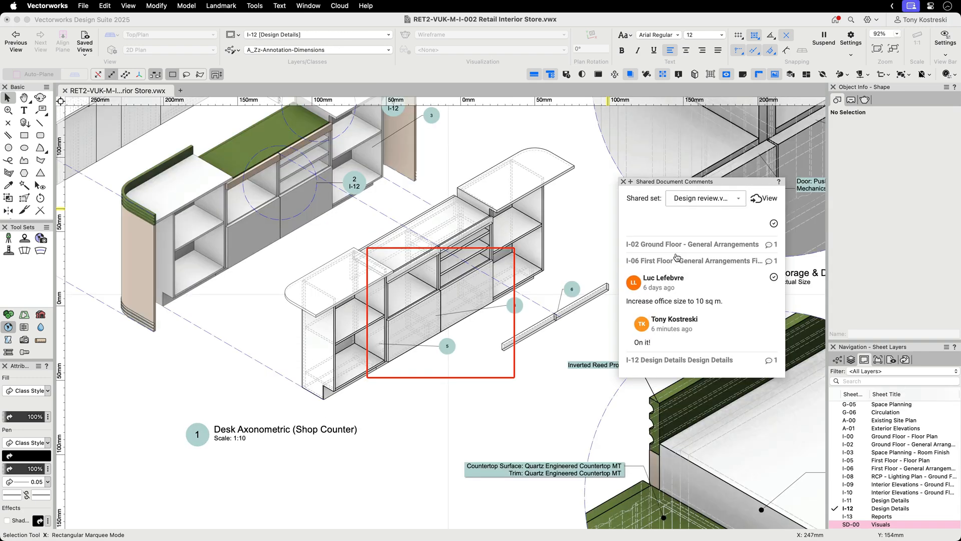
click(693, 260)
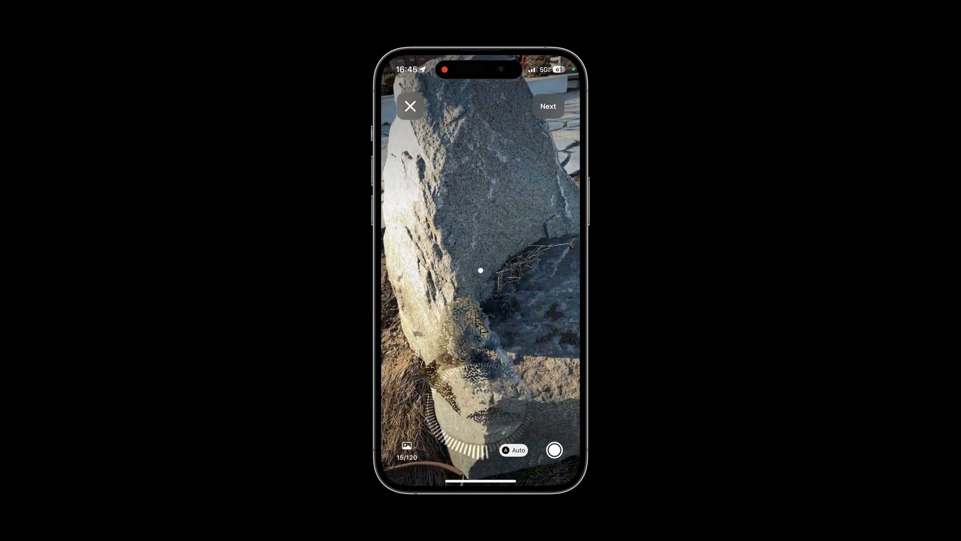
Build the rock photos into a 3D object, then show comments on the L0-02b Site Key Plan.
click(547, 106)
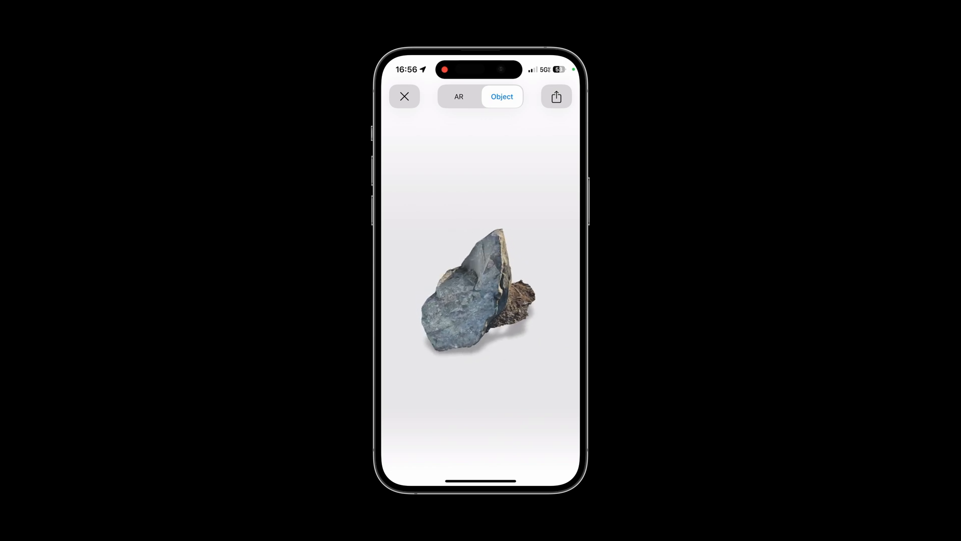
click(459, 96)
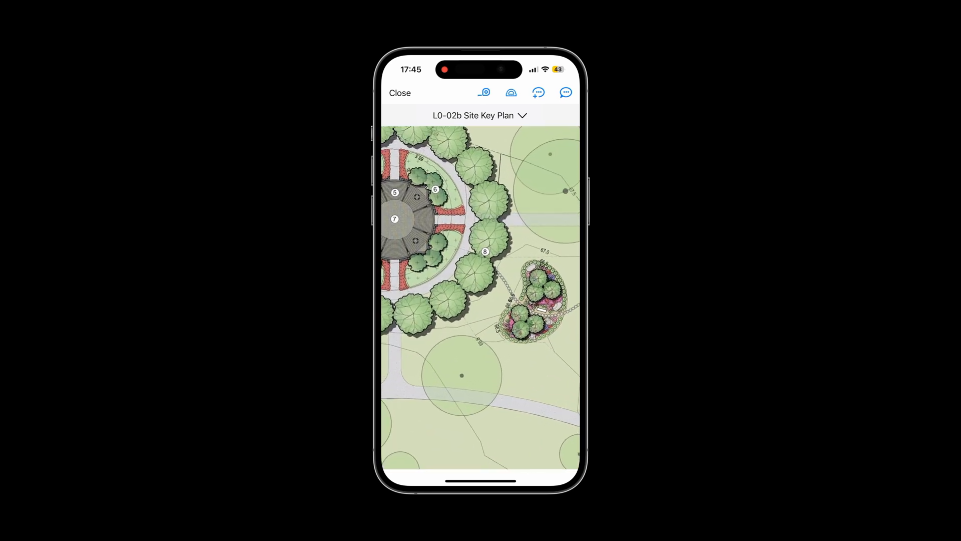
click(565, 92)
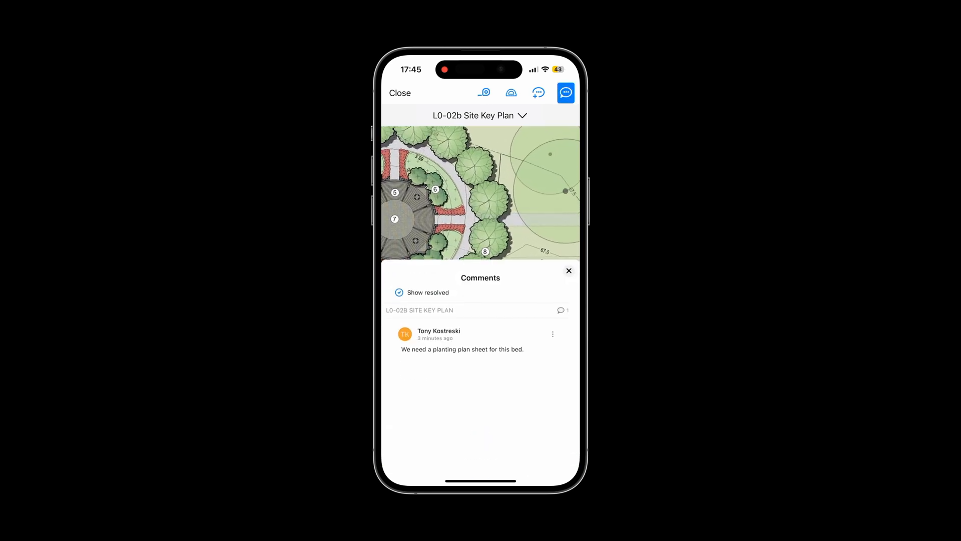